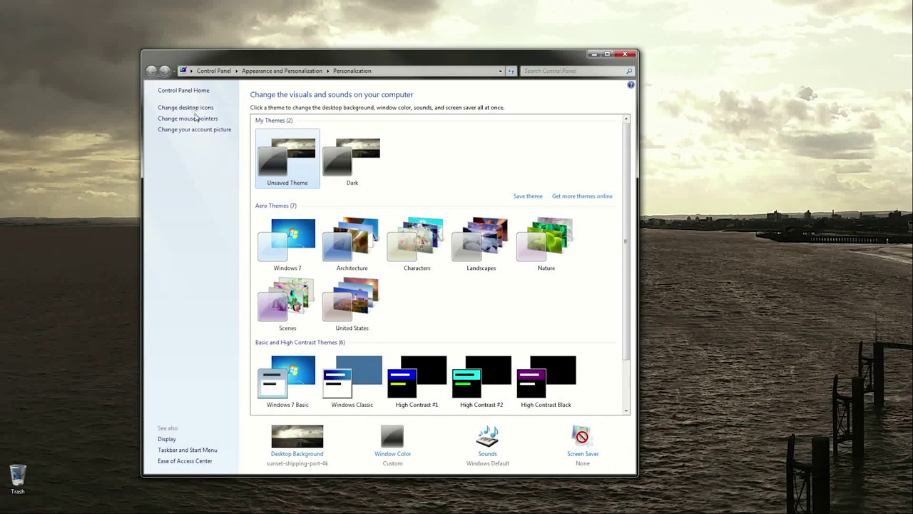
- Open Desktop Icon Settings via 'Change desktop icons' in Personalization
click(185, 107)
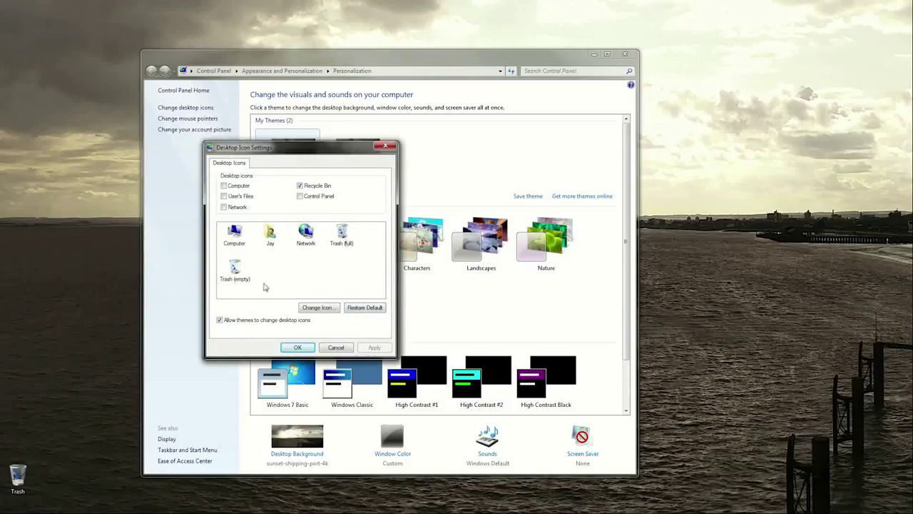
mouse_move(287, 254)
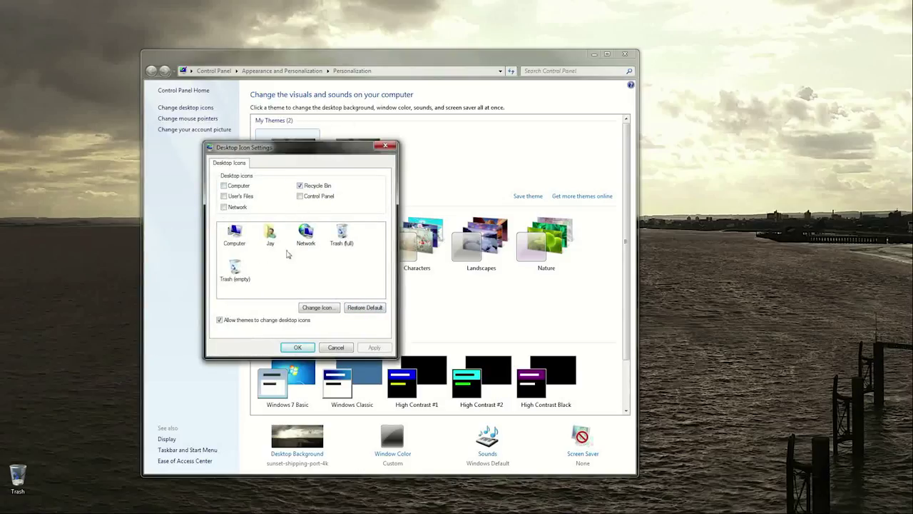
mouse_move(236, 269)
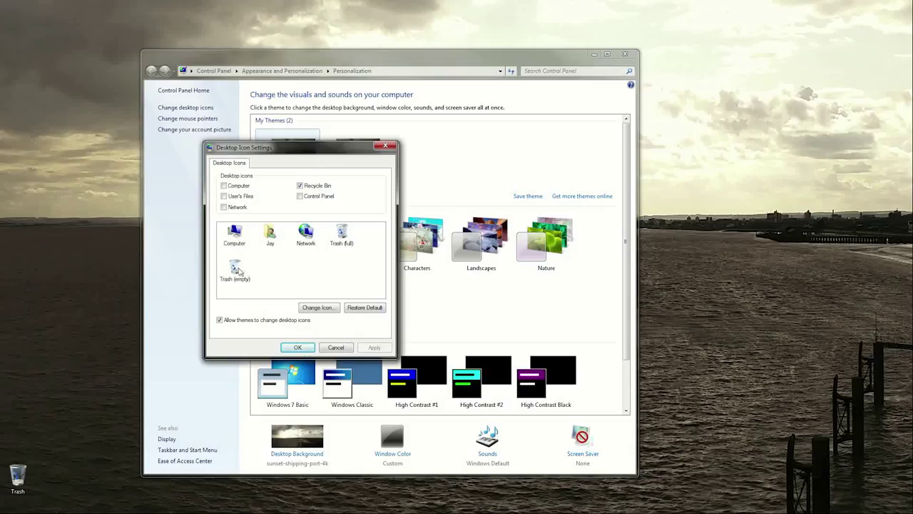
- Assign a blank icon to both Trash (empty) and Trash (full), then confirm
click(235, 268)
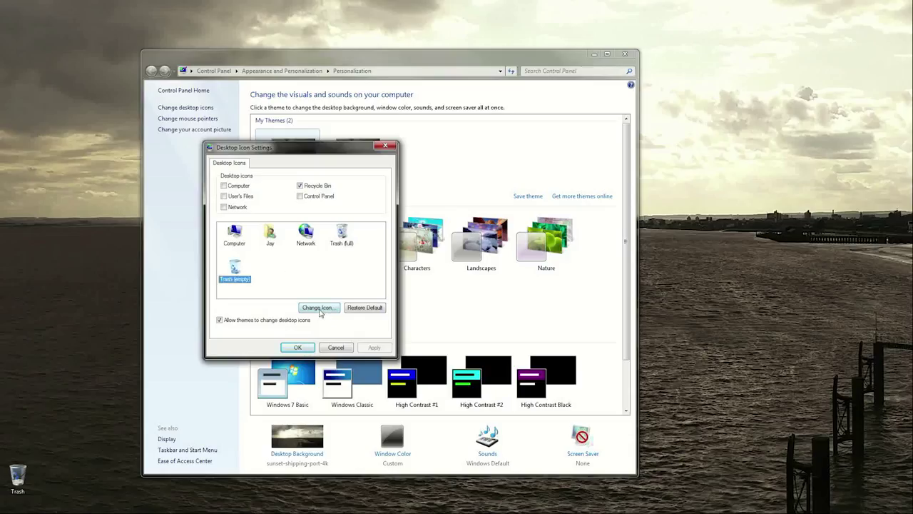
click(318, 306)
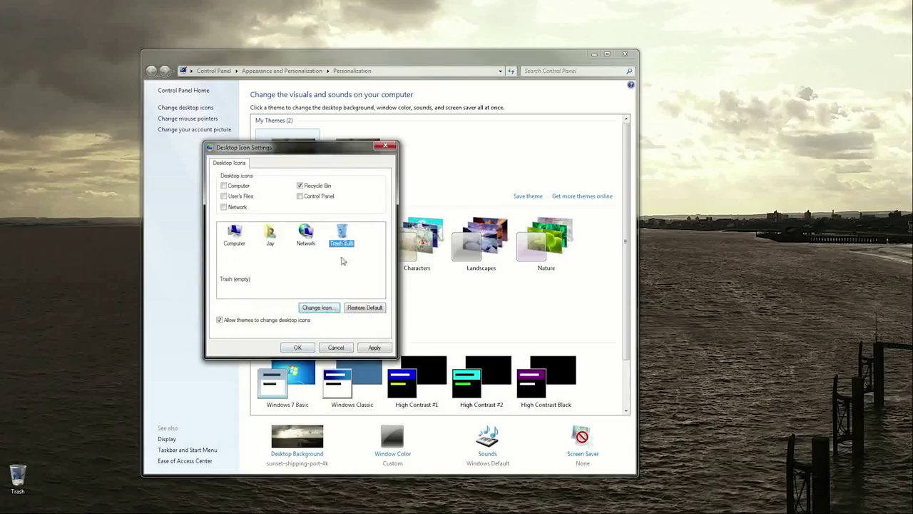
click(319, 306)
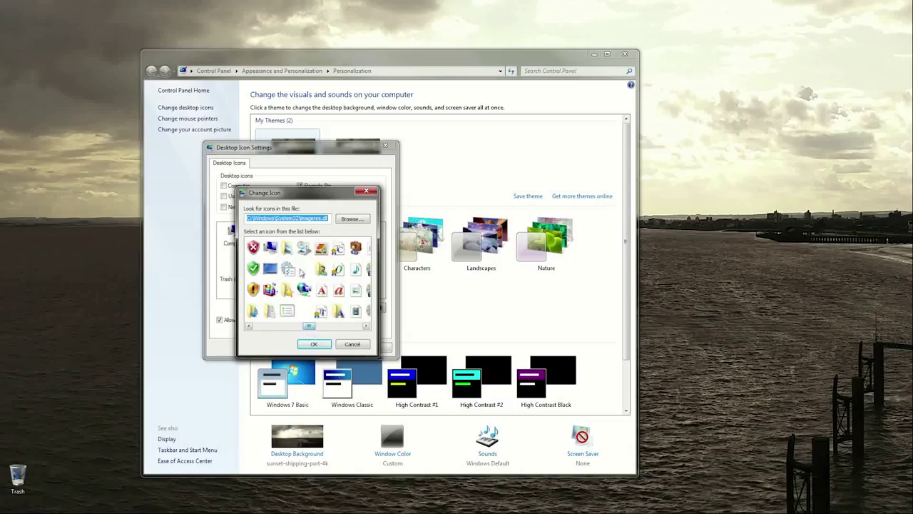
click(352, 343)
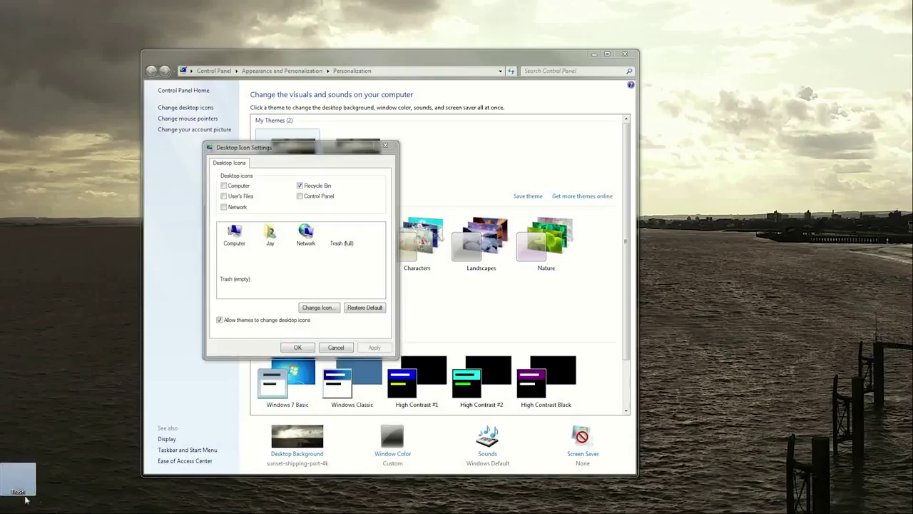
mouse_move(27, 480)
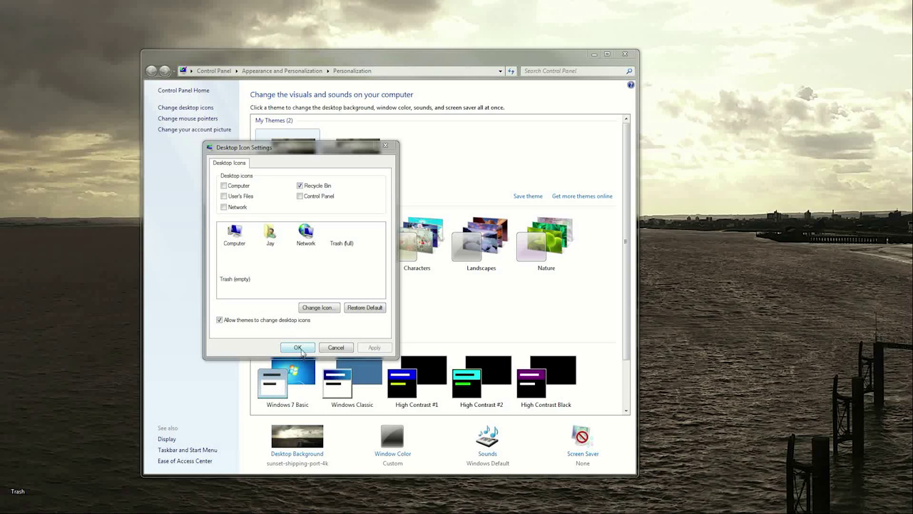
click(298, 347)
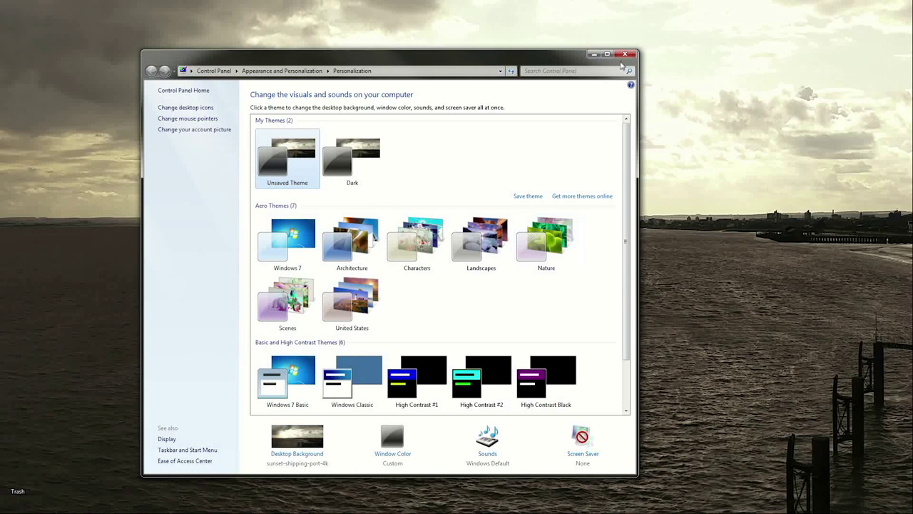
- Close the Personalization window to reveal the desktop with only the Trash label
click(626, 51)
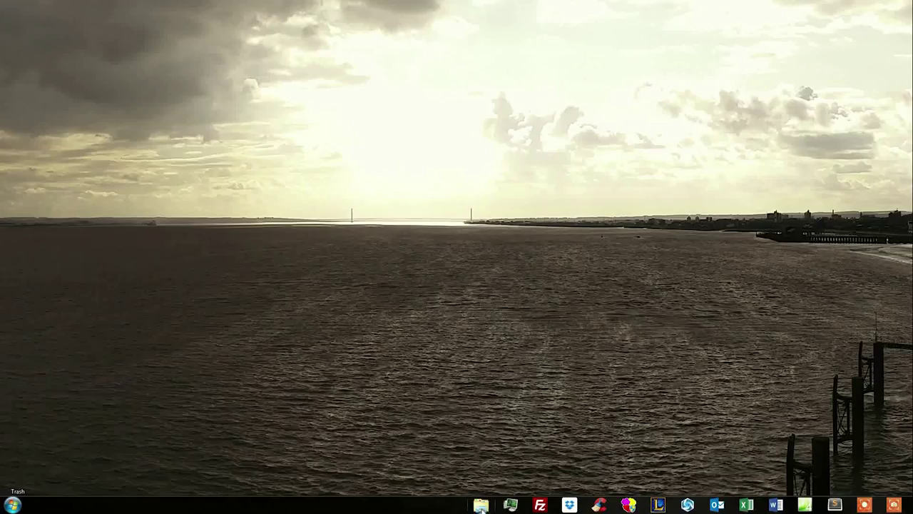
mouse_move(481, 505)
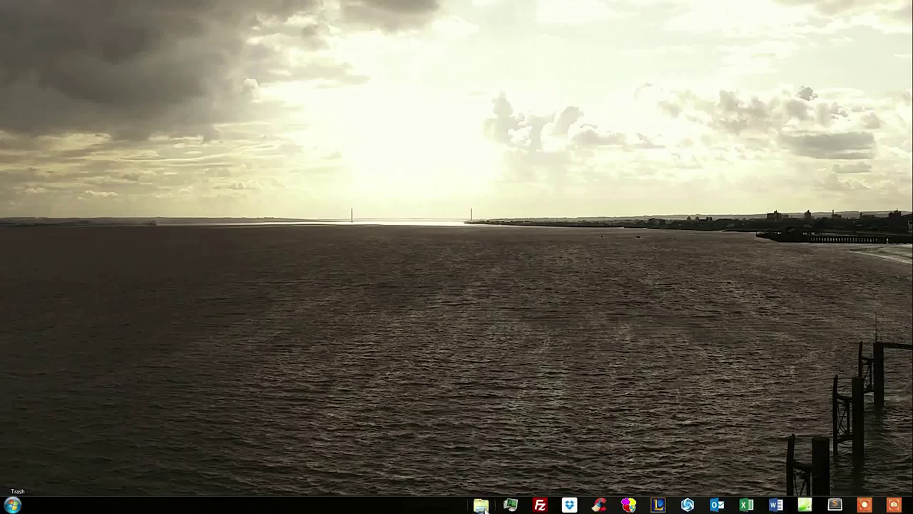
- Open Properties for the pinned Windows Explorer shortcut from its taskbar jump list
right_click(480, 505)
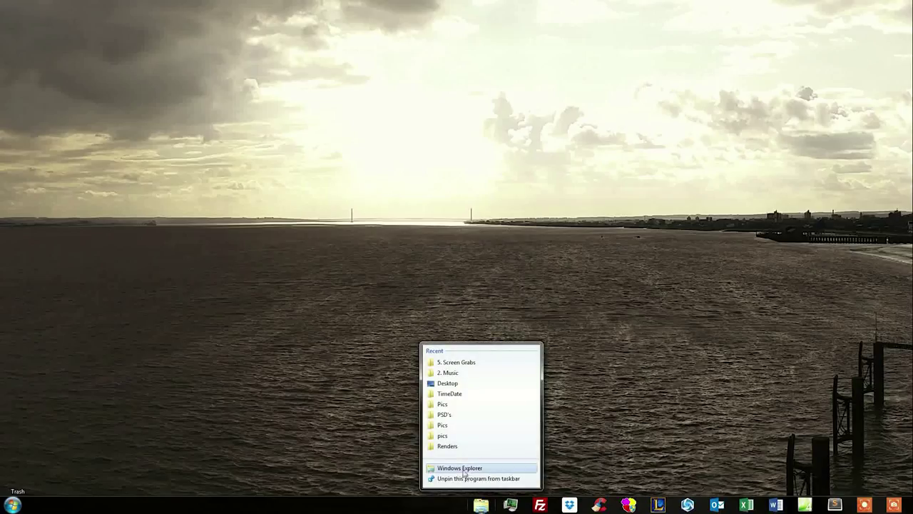
mouse_move(450, 468)
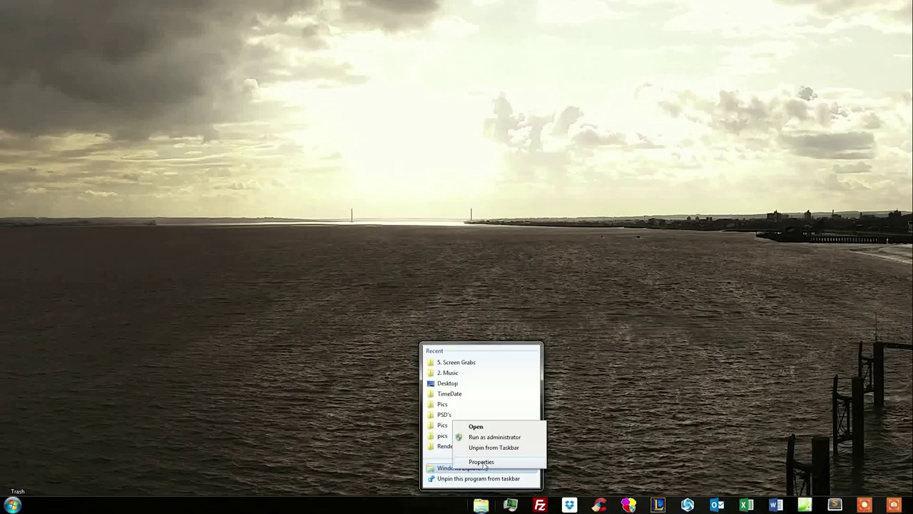
click(491, 460)
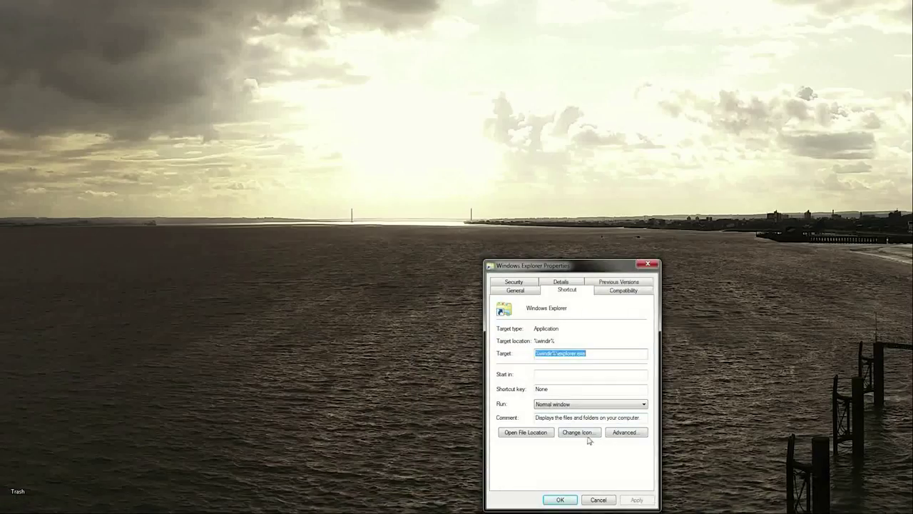
- Open the shortcut's Change Icon picker and select the globe icon
click(580, 433)
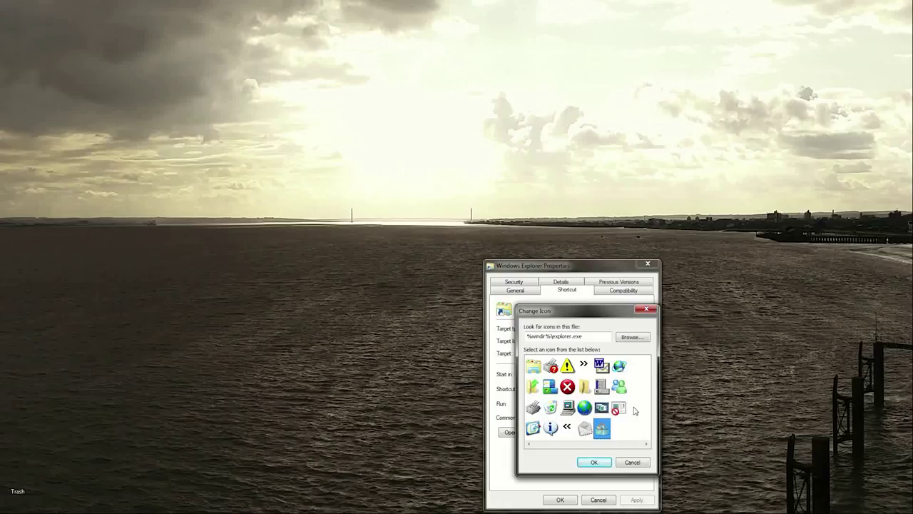
mouse_move(621, 431)
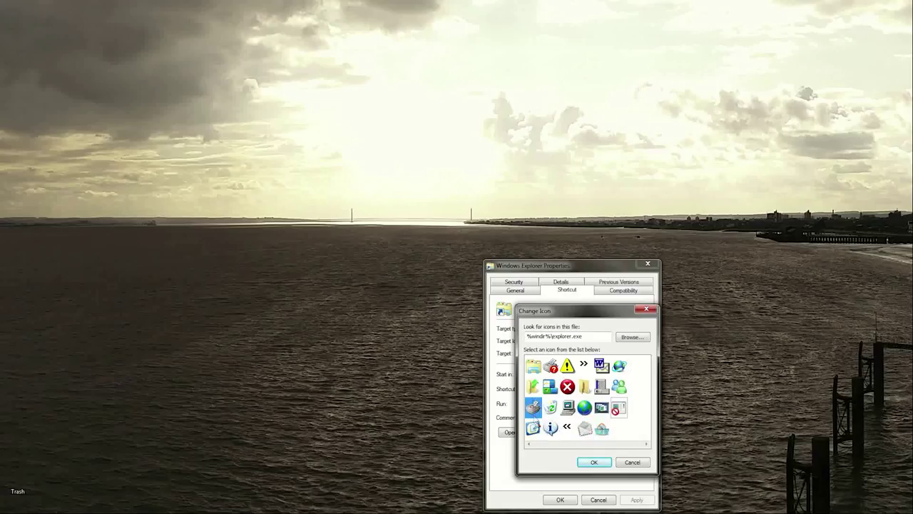
click(627, 365)
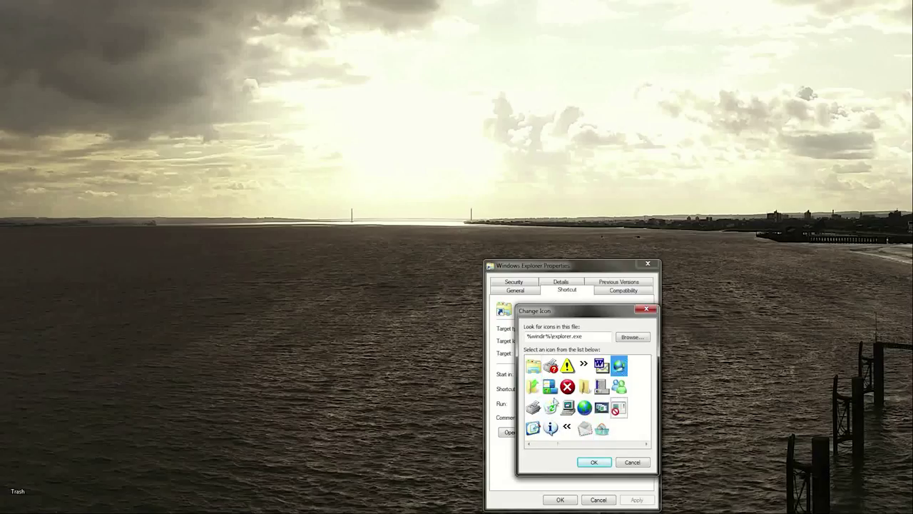